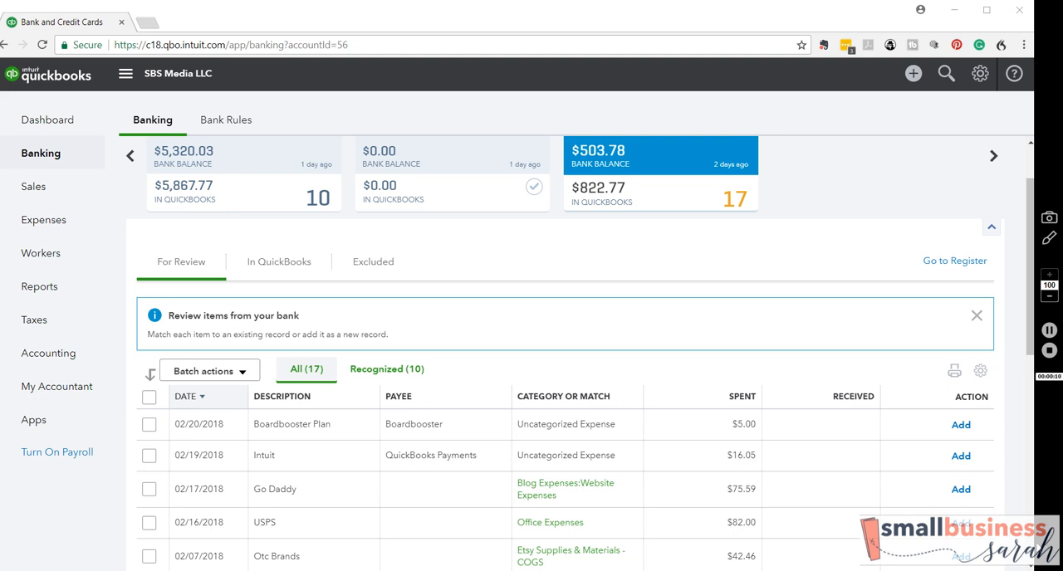
{"action": "mouse_move", "coordinate": [1024, 336]}
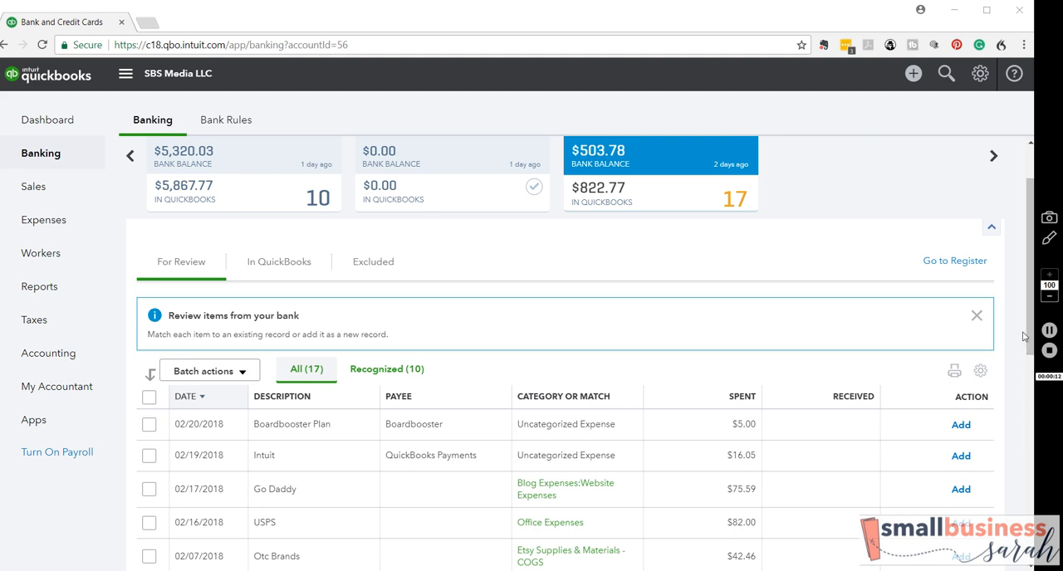
Step: Scroll the For Review bank list to the 02/02/2018 Google Apps transaction and expand it
{"action": "left_click", "coordinate": [148, 425]}
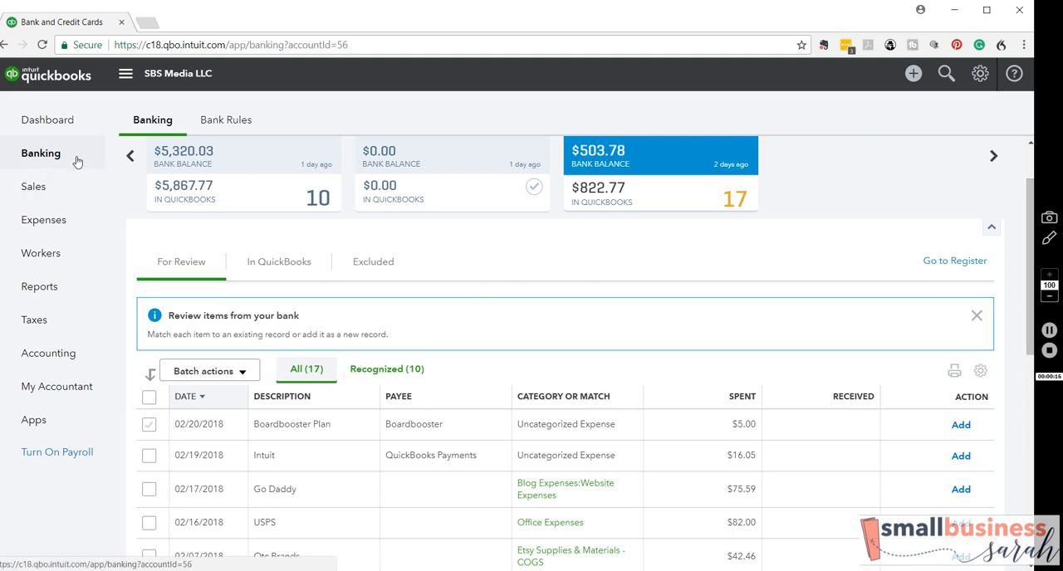
{"action": "mouse_move", "coordinate": [617, 283]}
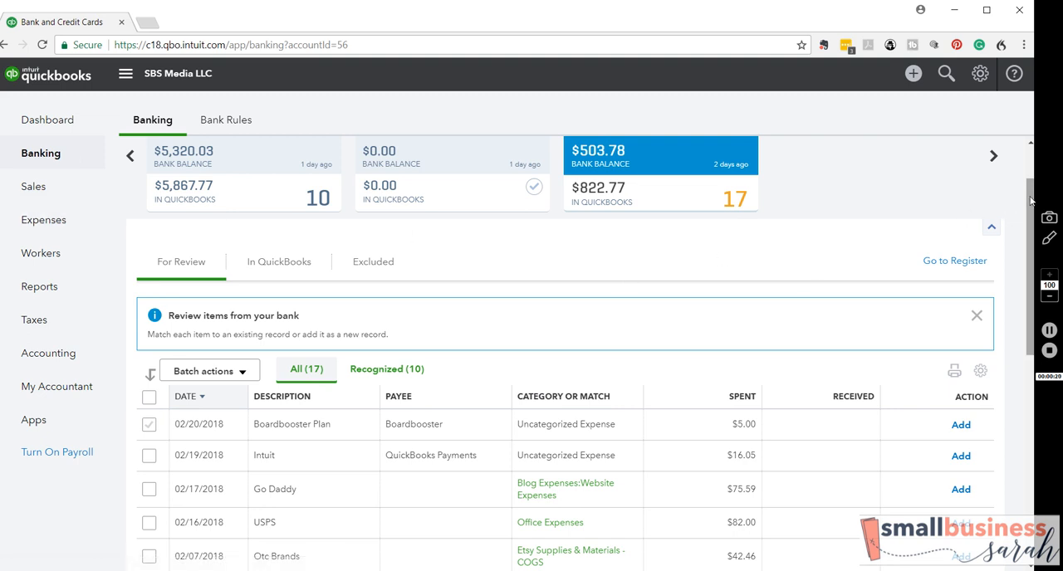
{"action": "scroll", "scroll_direction": "down", "scroll_amount": 3}
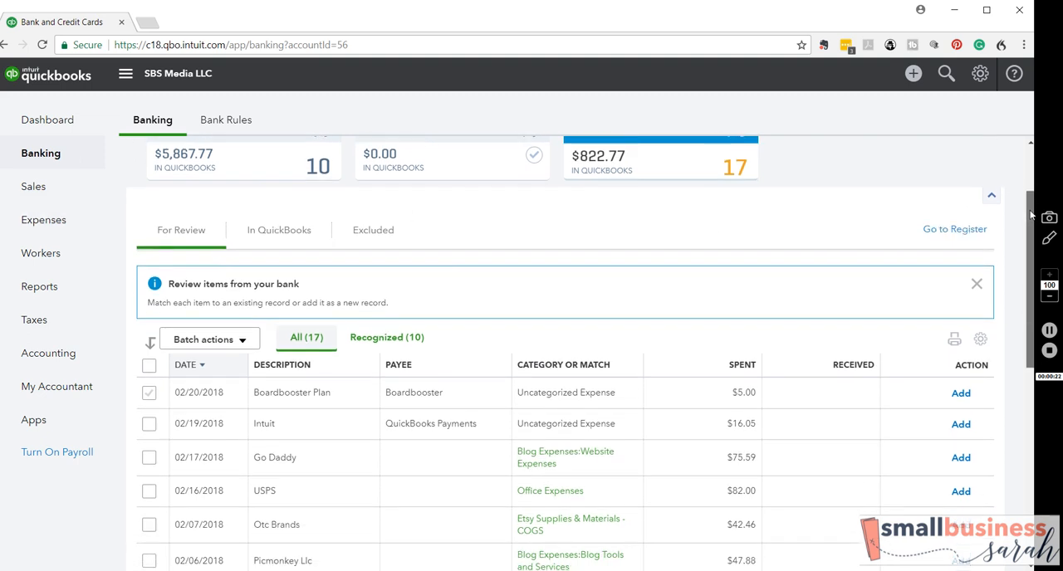
{"action": "scroll", "scroll_direction": "down", "scroll_amount": 3}
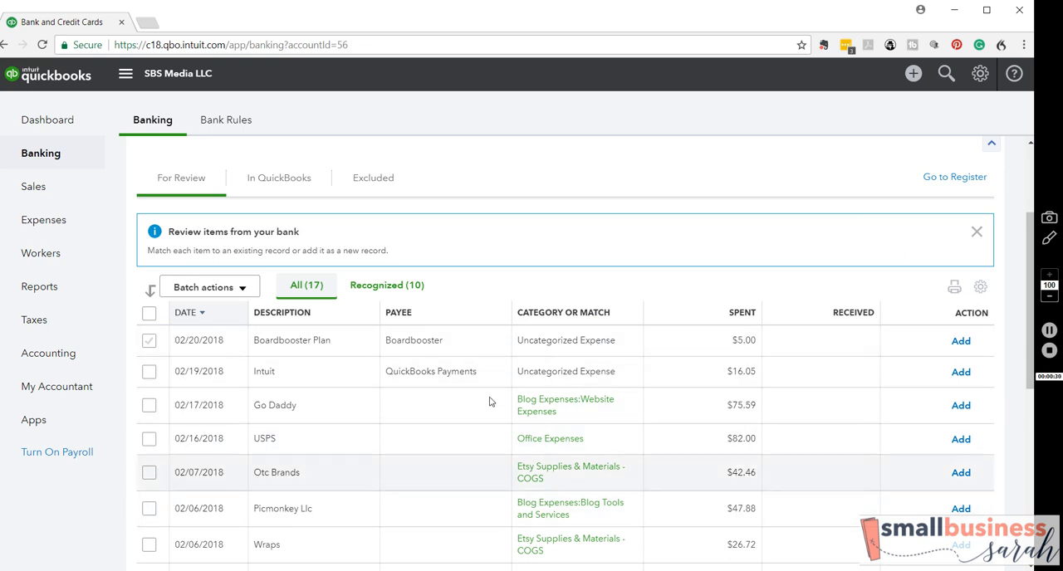
{"action": "mouse_move", "coordinate": [994, 275]}
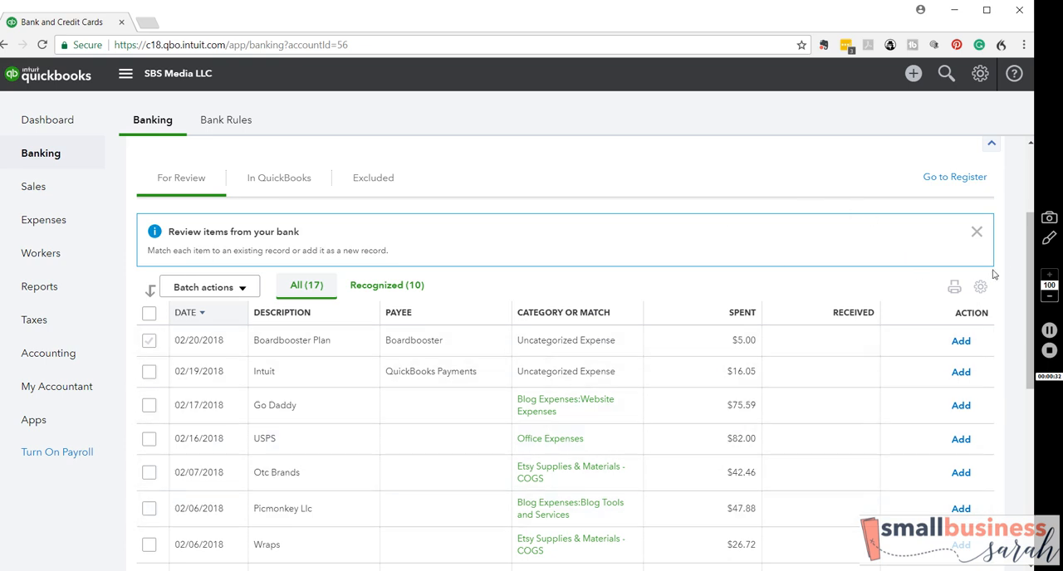
{"action": "scroll", "scroll_direction": "down", "scroll_amount": 3}
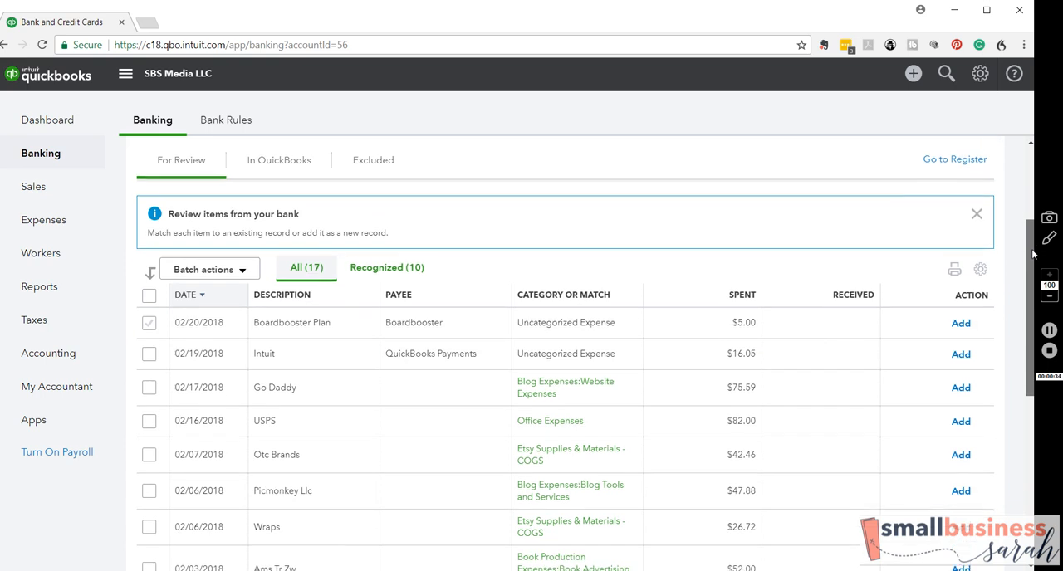
{"action": "scroll", "scroll_direction": "down", "scroll_amount": 3}
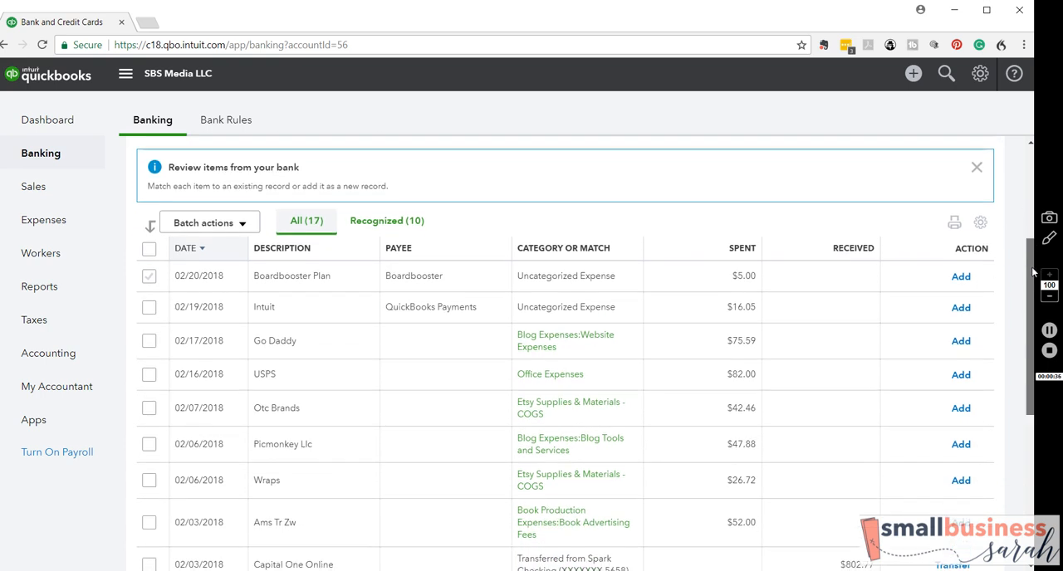
{"action": "scroll", "scroll_direction": "down", "scroll_amount": 3}
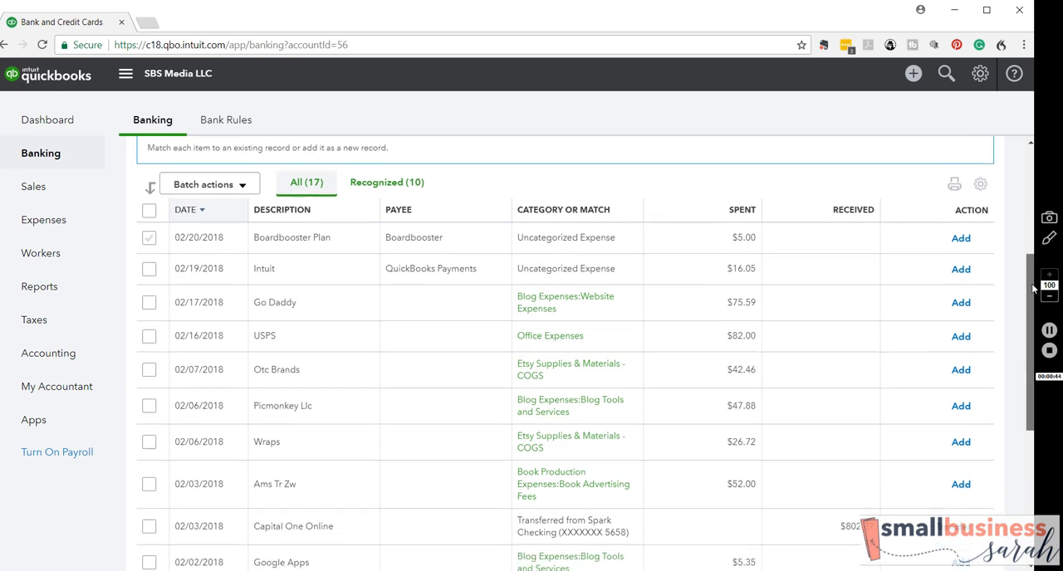
{"action": "scroll", "scroll_direction": "down", "scroll_amount": 3}
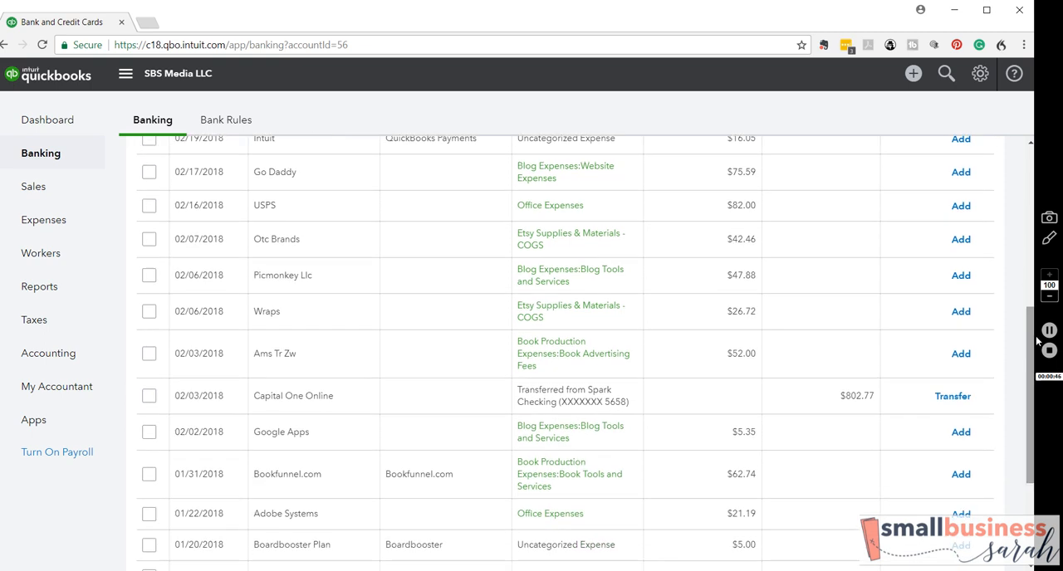
{"action": "mouse_move", "coordinate": [426, 431]}
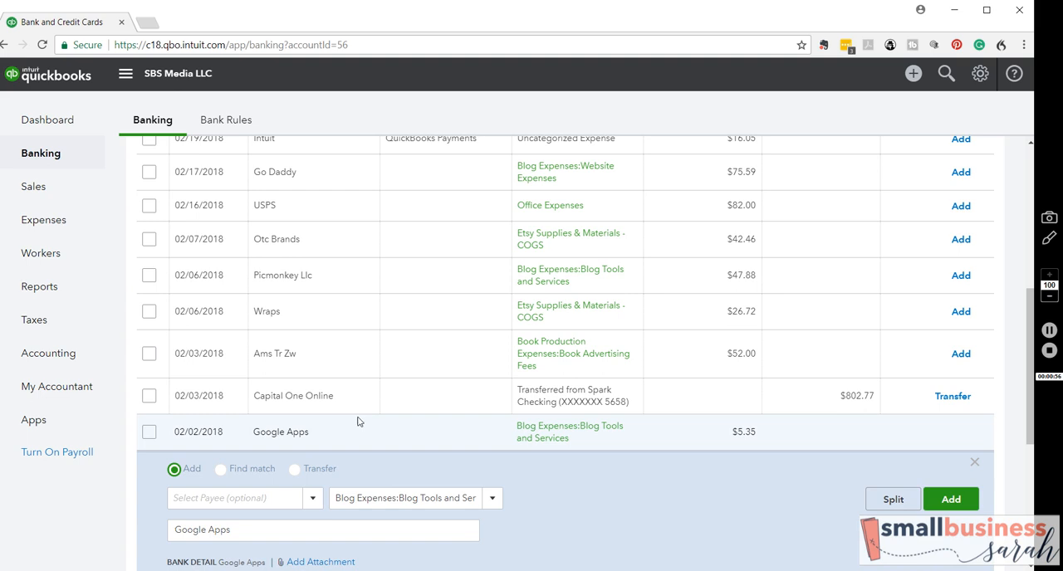
Step: Search the payee field for 'Google' to add Google Apps as a new payee
{"action": "left_click", "coordinate": [241, 497]}
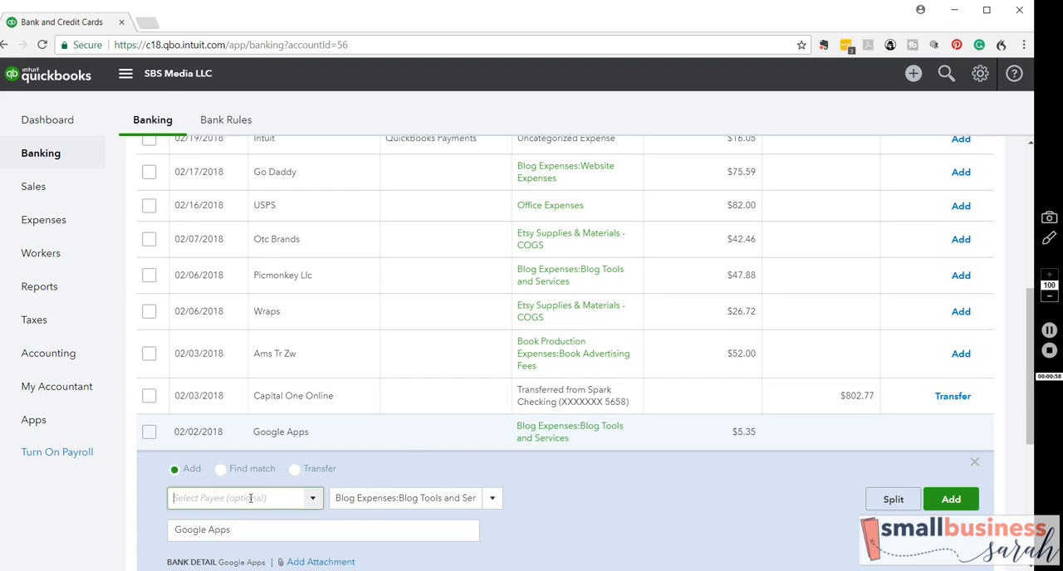
{"action": "left_click", "coordinate": [245, 498]}
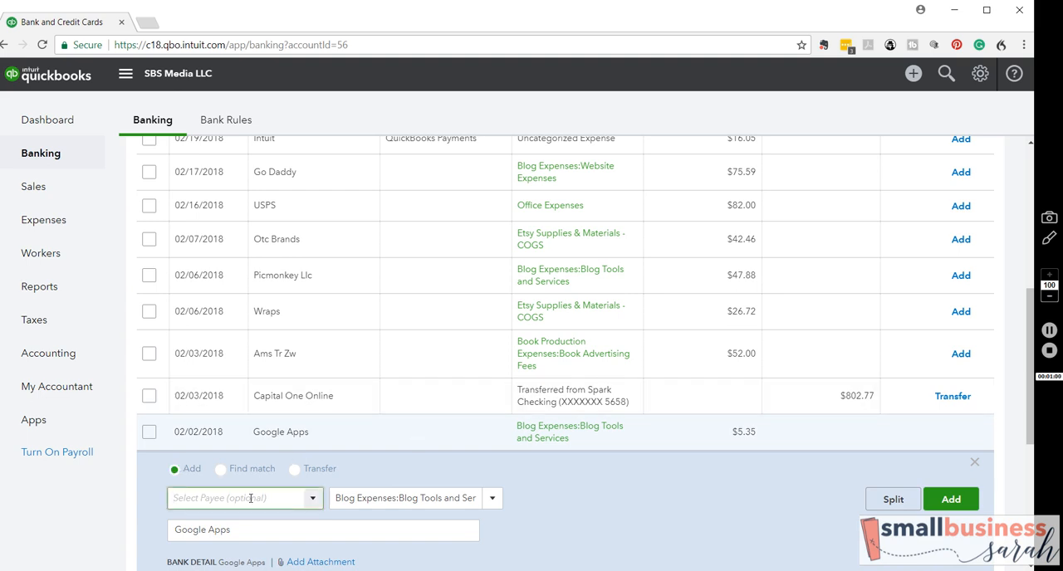
{"action": "type", "text": "Googl"}
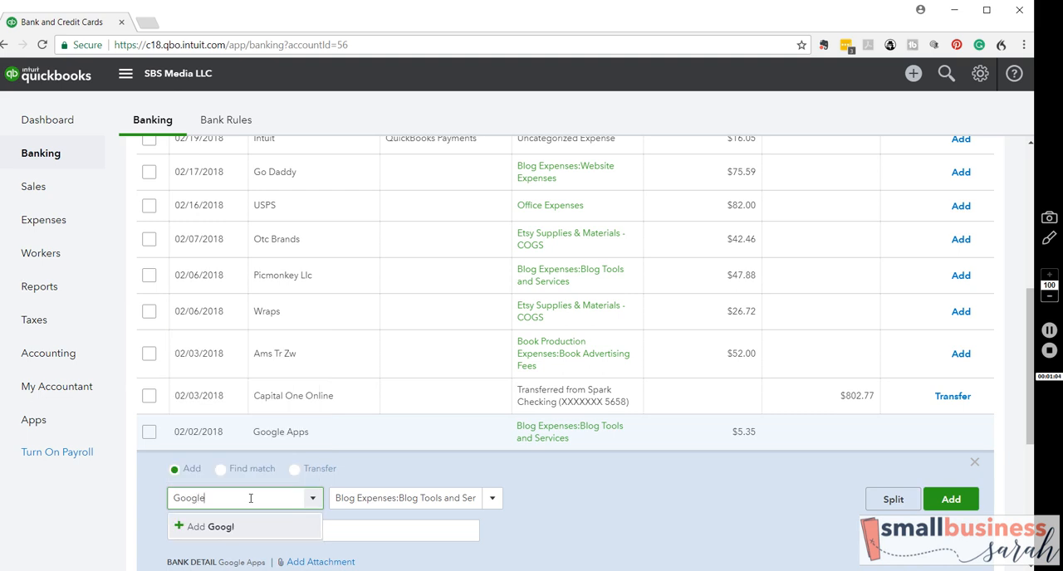
{"action": "type", "text": "e"}
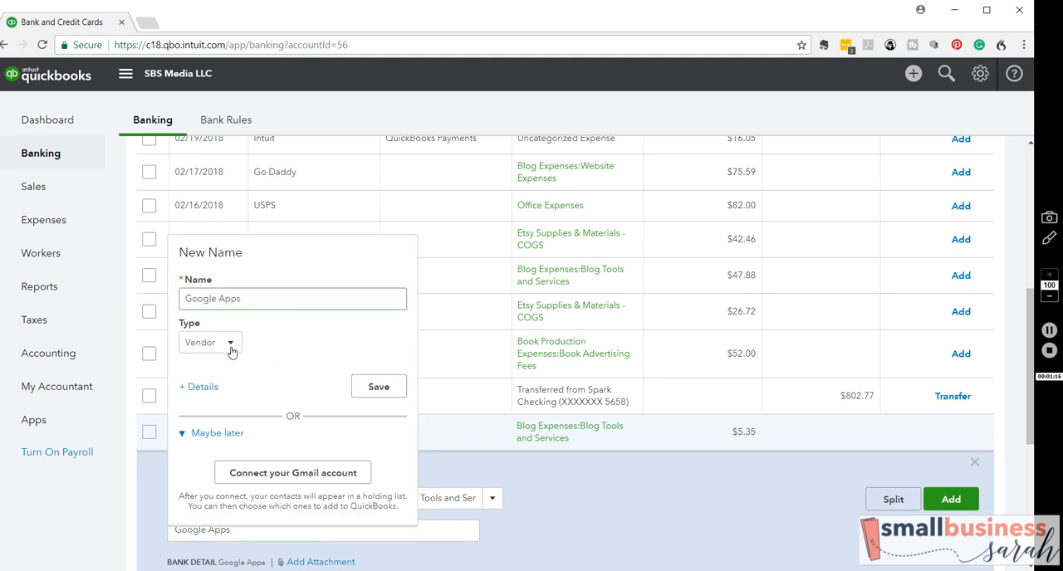
{"action": "mouse_move", "coordinate": [244, 333]}
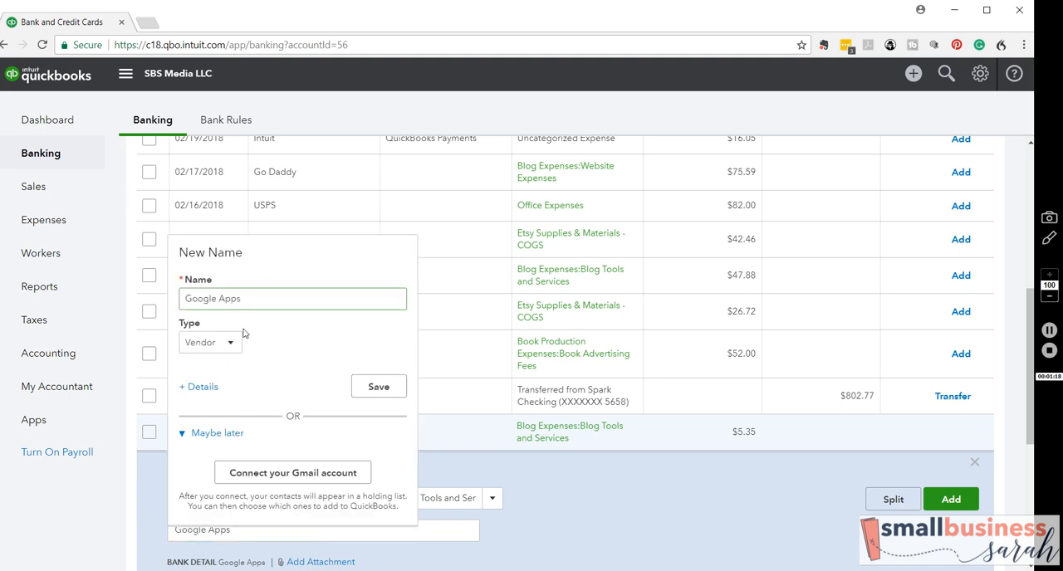
Step: Set the new Google Apps payee's type to Vendor and save it
{"action": "left_click", "coordinate": [210, 342]}
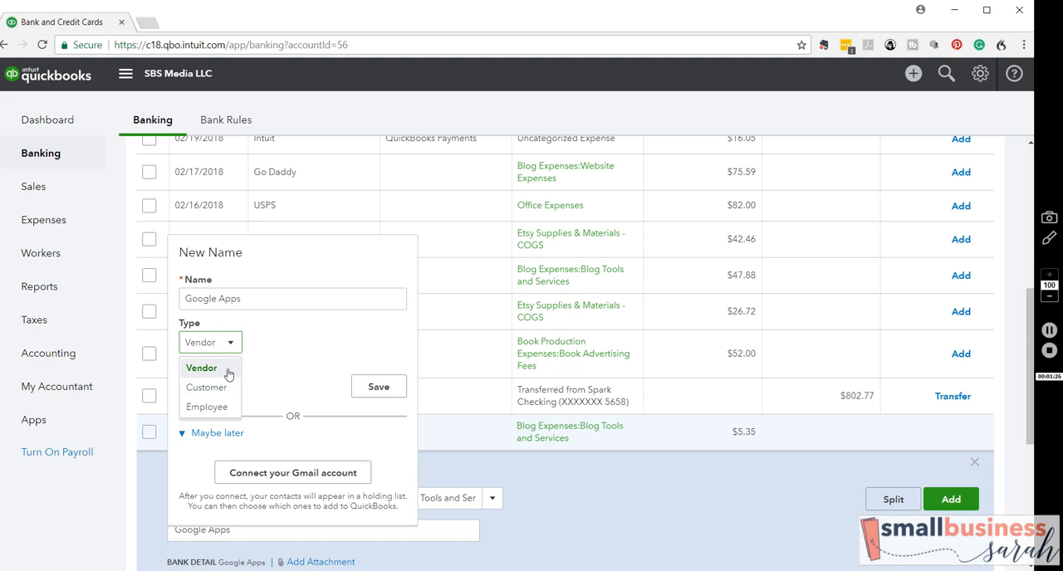
{"action": "left_click", "coordinate": [201, 367]}
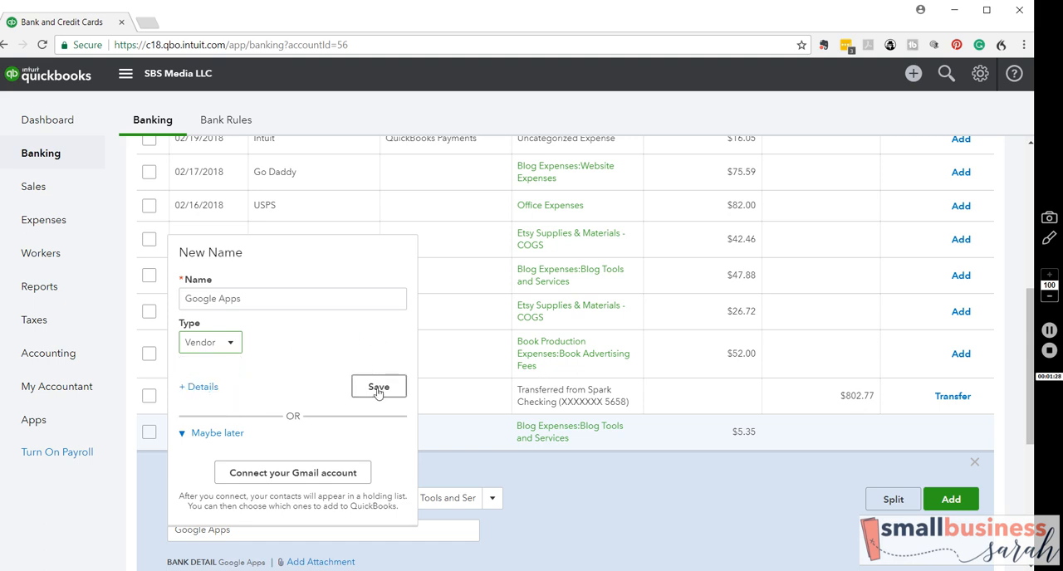
{"action": "left_click", "coordinate": [378, 387]}
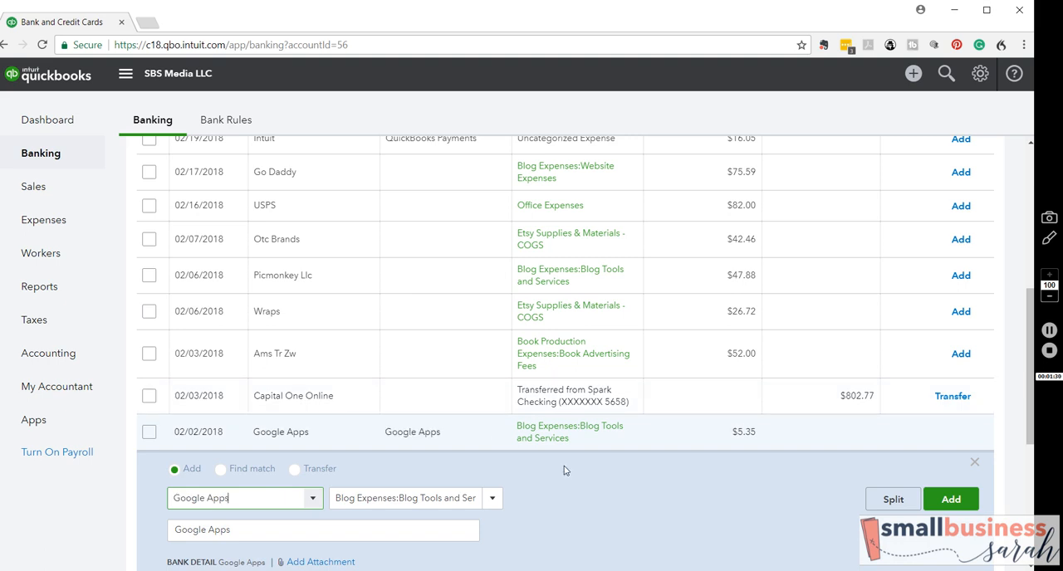
{"action": "mouse_move", "coordinate": [468, 441]}
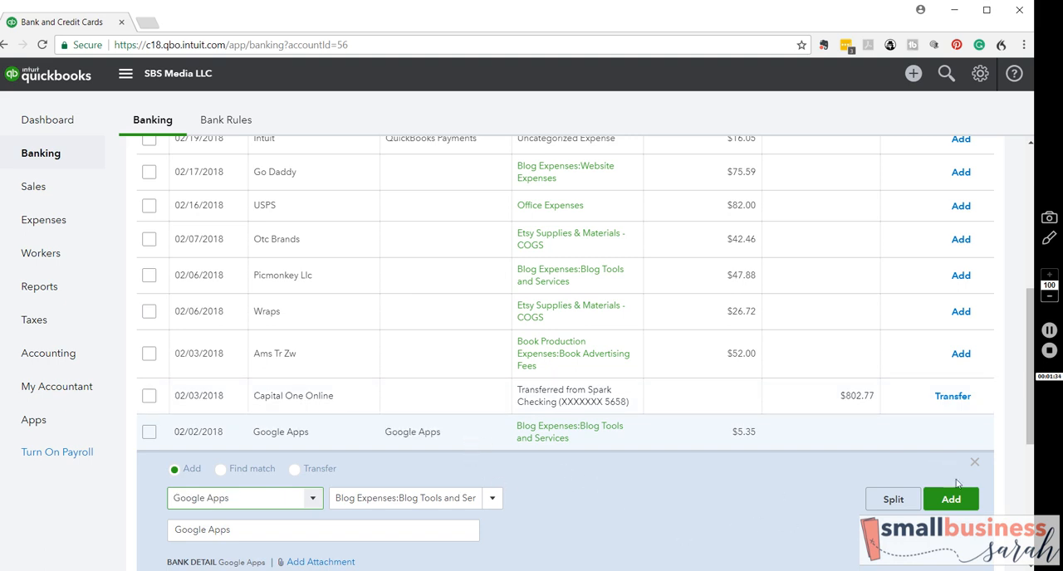
Step: Add the $5.35 Google Apps transaction and review the remaining bank entries
{"action": "left_click", "coordinate": [951, 499]}
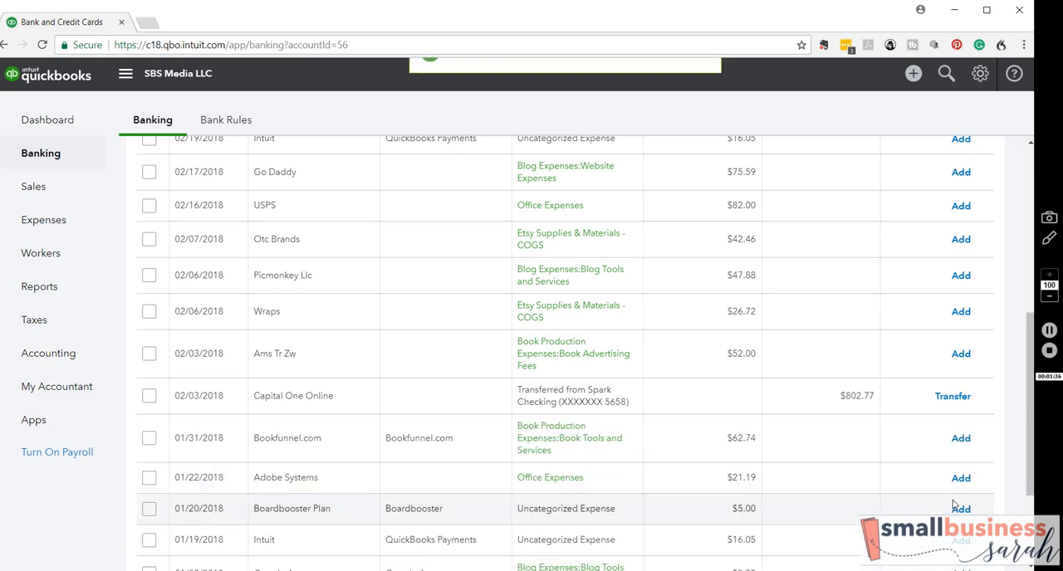
{"action": "left_click", "coordinate": [961, 508]}
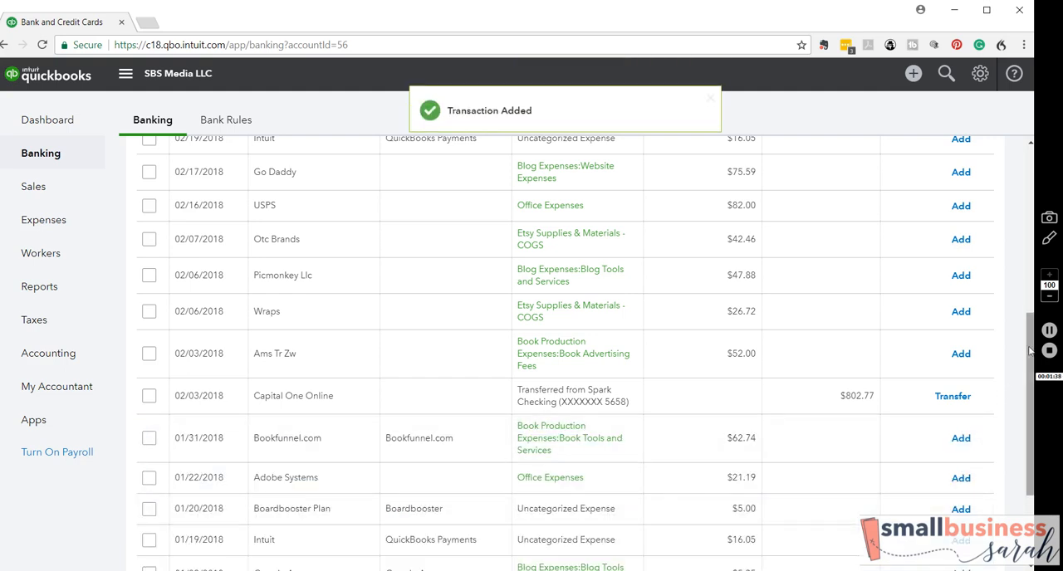
{"action": "scroll", "scroll_direction": "down", "scroll_amount": 3}
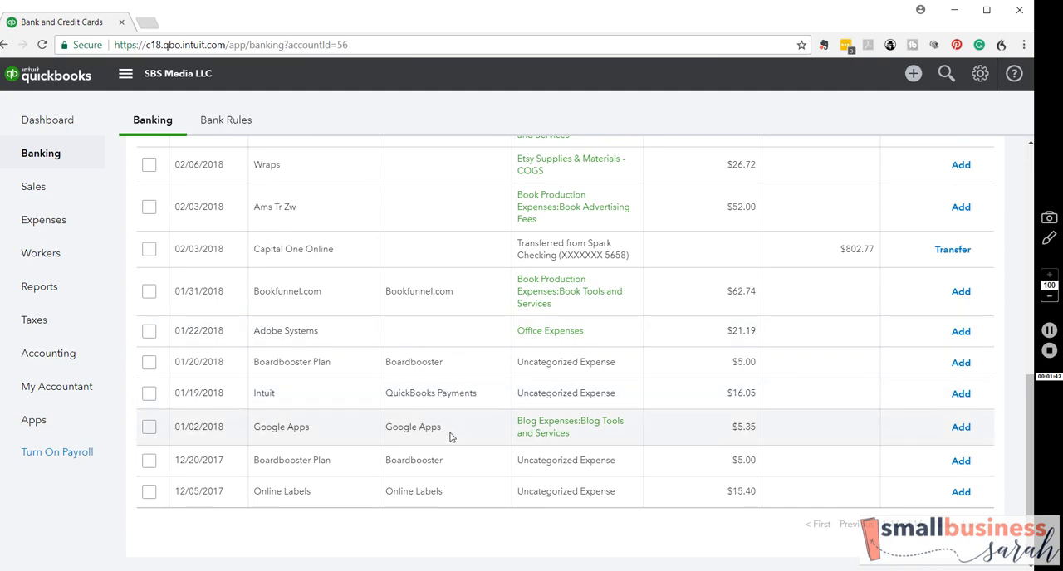
{"action": "mouse_move", "coordinate": [315, 406]}
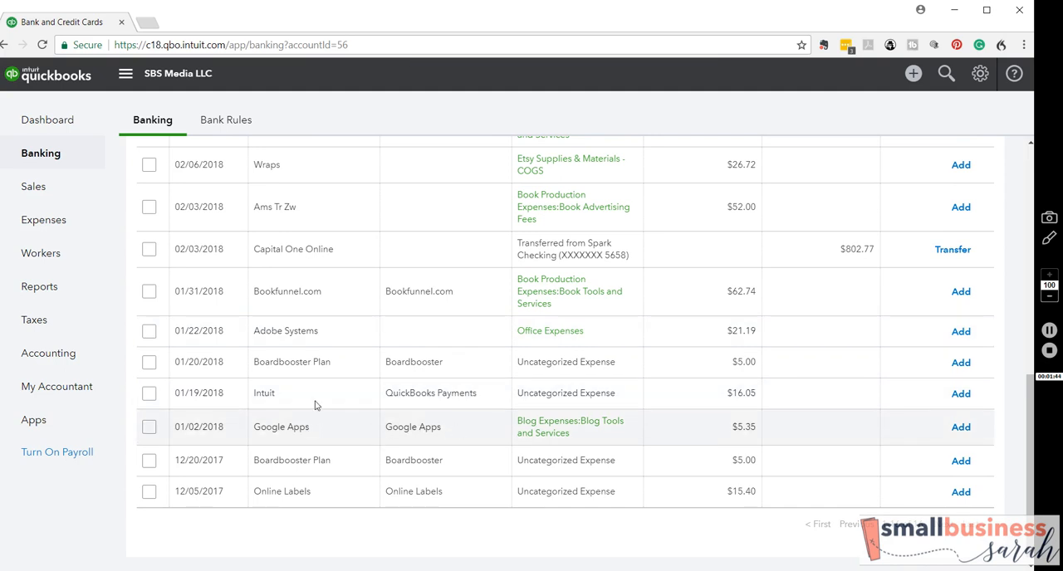
{"action": "mouse_move", "coordinate": [413, 438]}
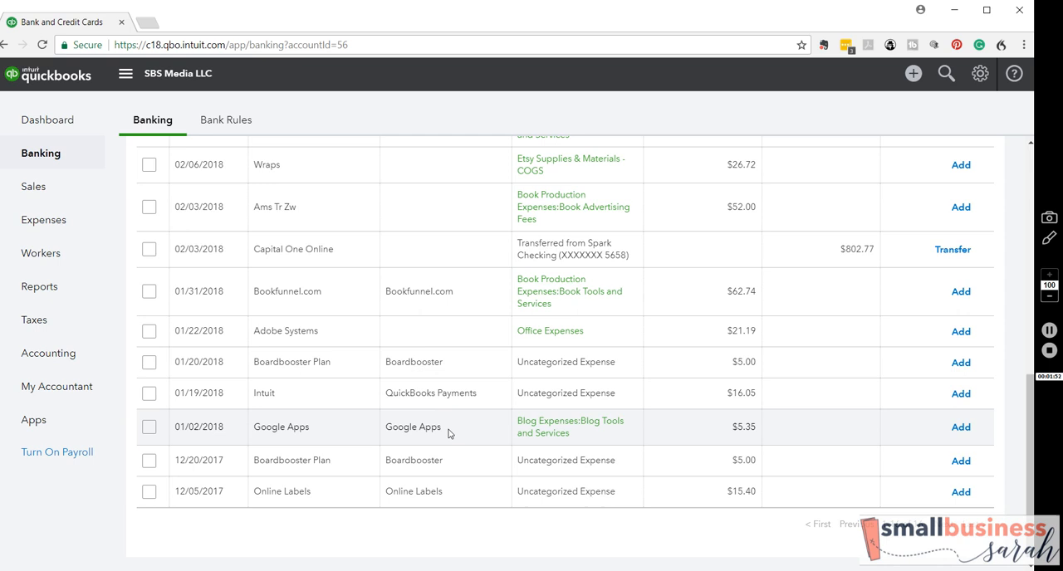
{"action": "mouse_move", "coordinate": [337, 434]}
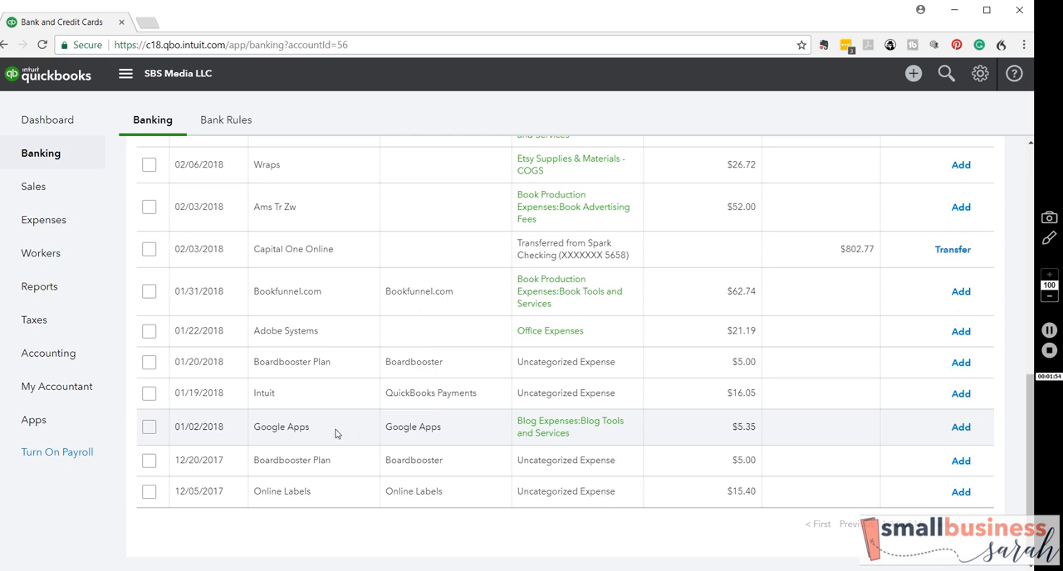
{"action": "mouse_move", "coordinate": [435, 432]}
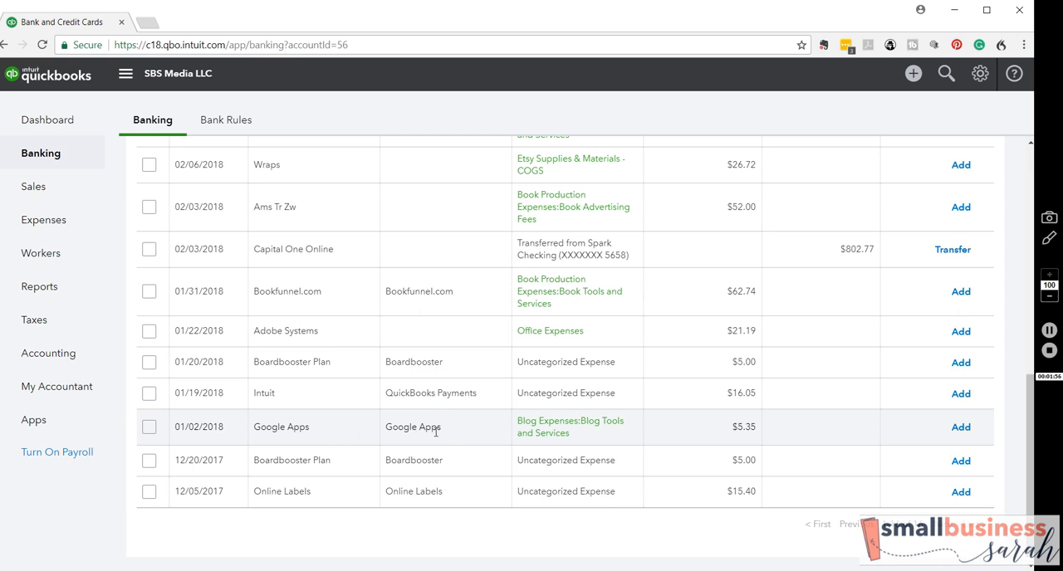
{"action": "mouse_move", "coordinate": [443, 303]}
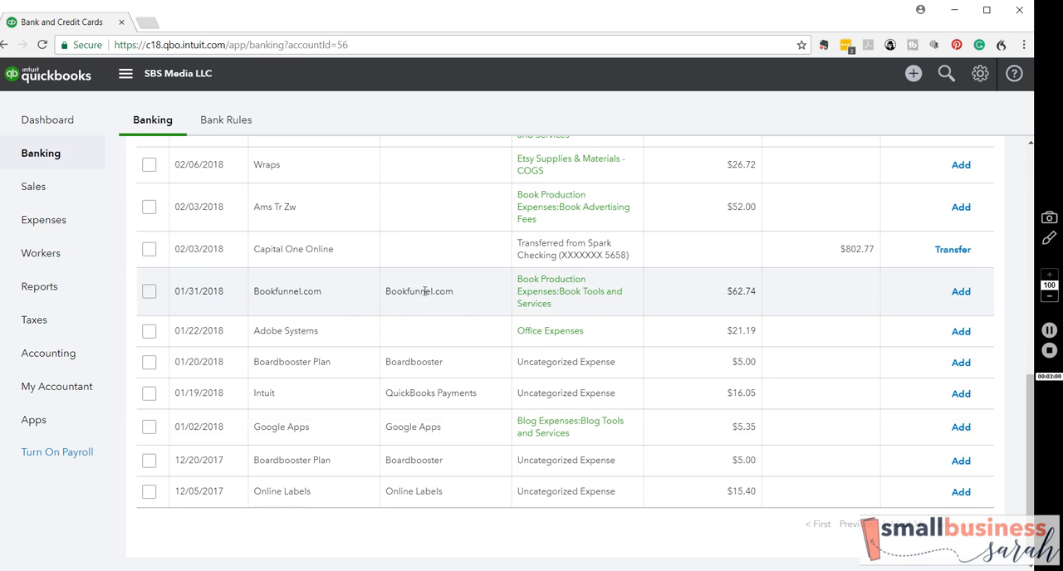
{"action": "mouse_move", "coordinate": [469, 307]}
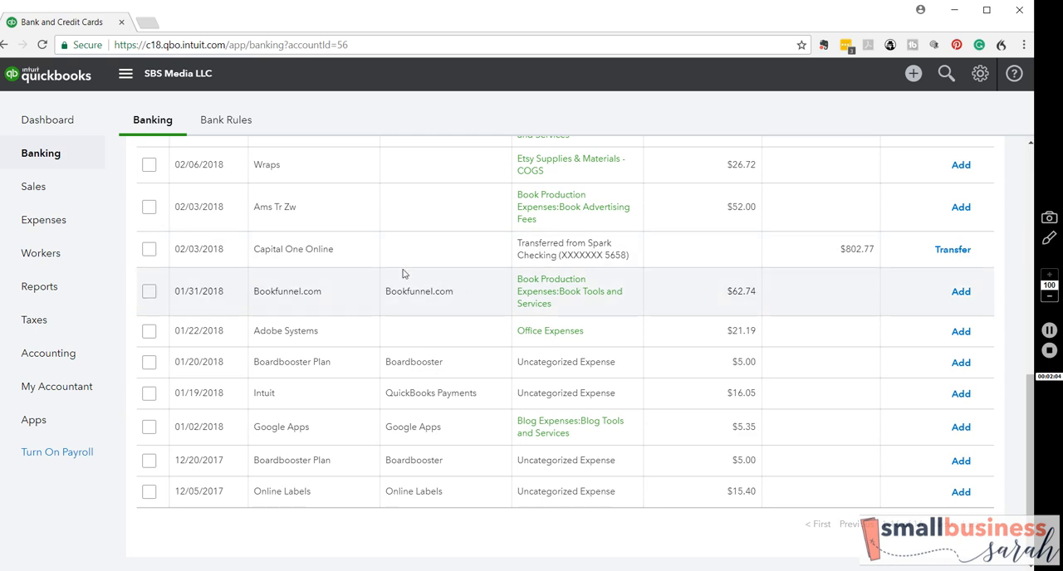
{"action": "mouse_move", "coordinate": [397, 287]}
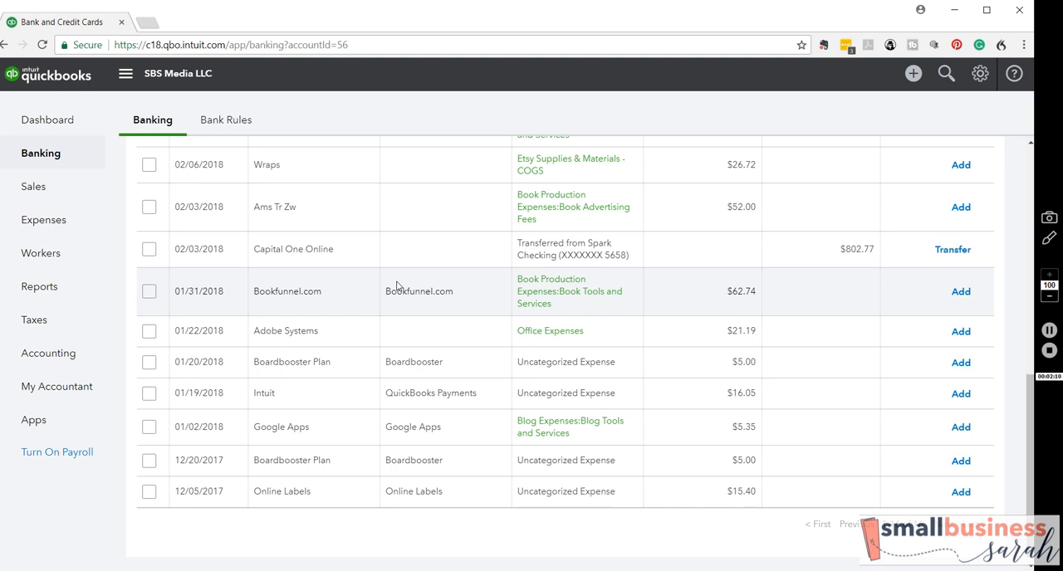
{"action": "mouse_move", "coordinate": [371, 282]}
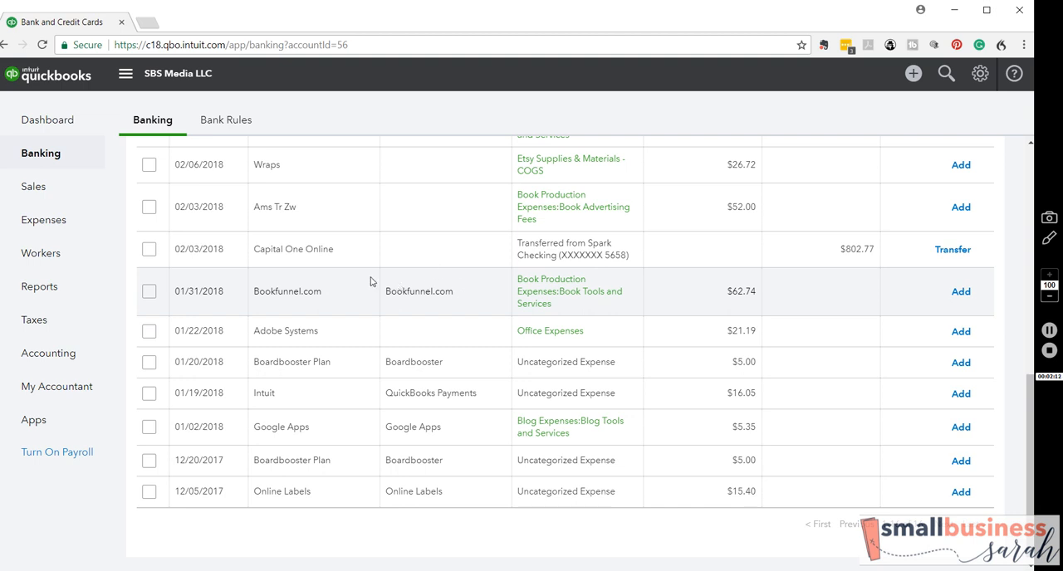
{"action": "mouse_move", "coordinate": [400, 284]}
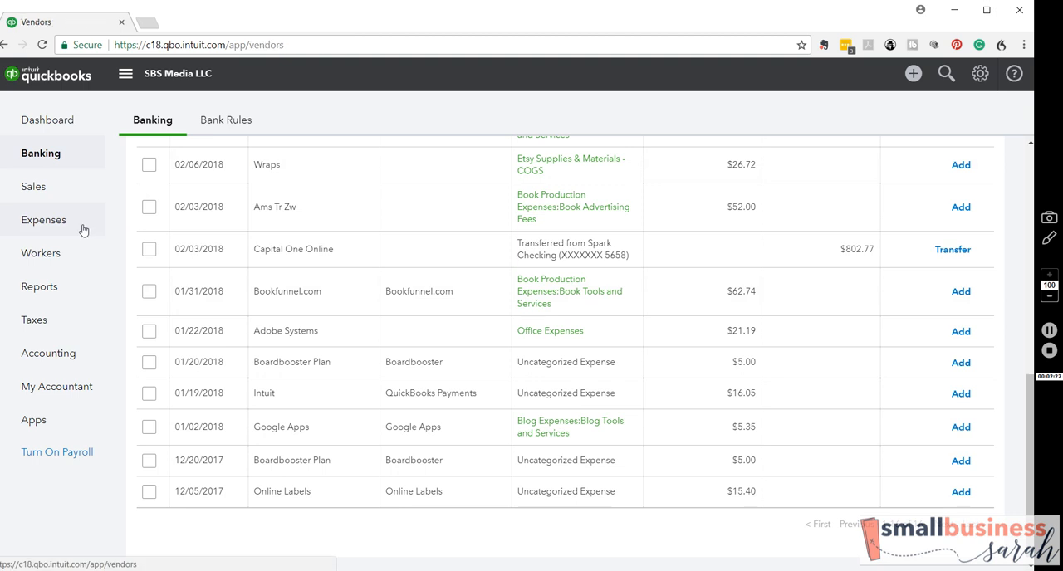
Step: Open the Vendors list and scroll down to the Google Apps vendor
{"action": "left_click", "coordinate": [43, 219]}
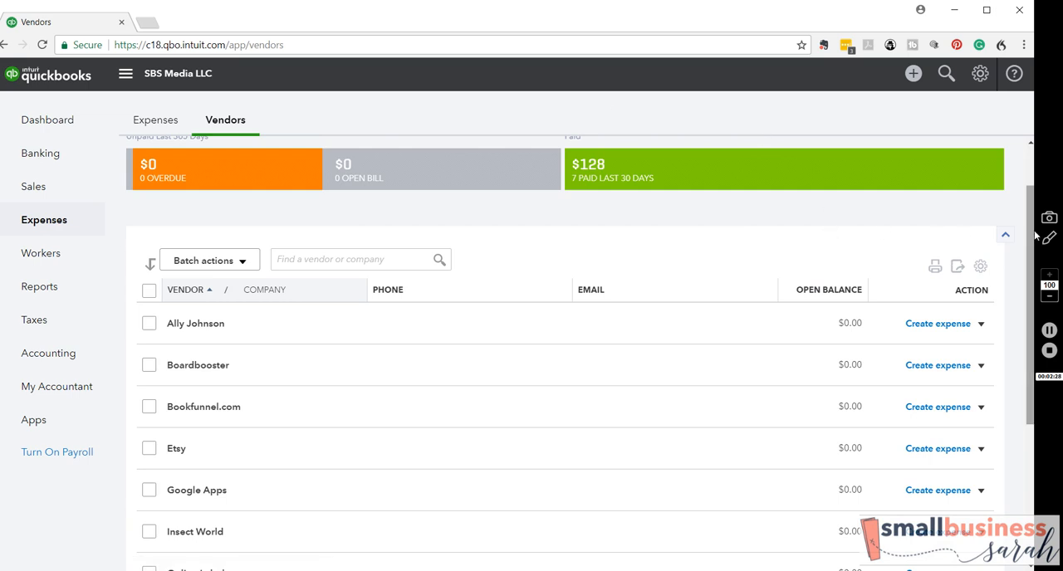
{"action": "scroll", "scroll_direction": "down", "scroll_amount": 3}
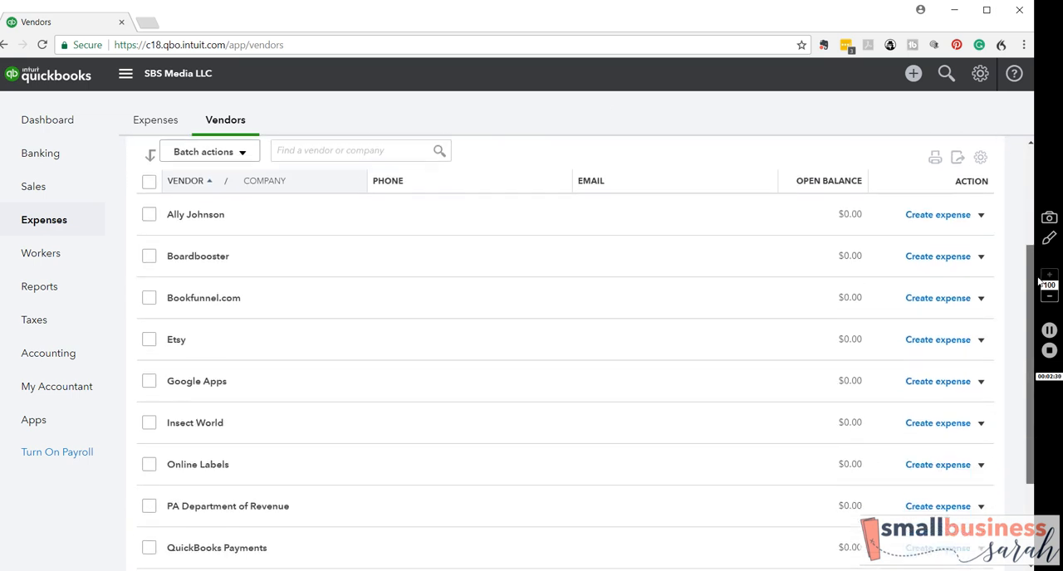
{"action": "scroll", "scroll_direction": "down", "scroll_amount": 3}
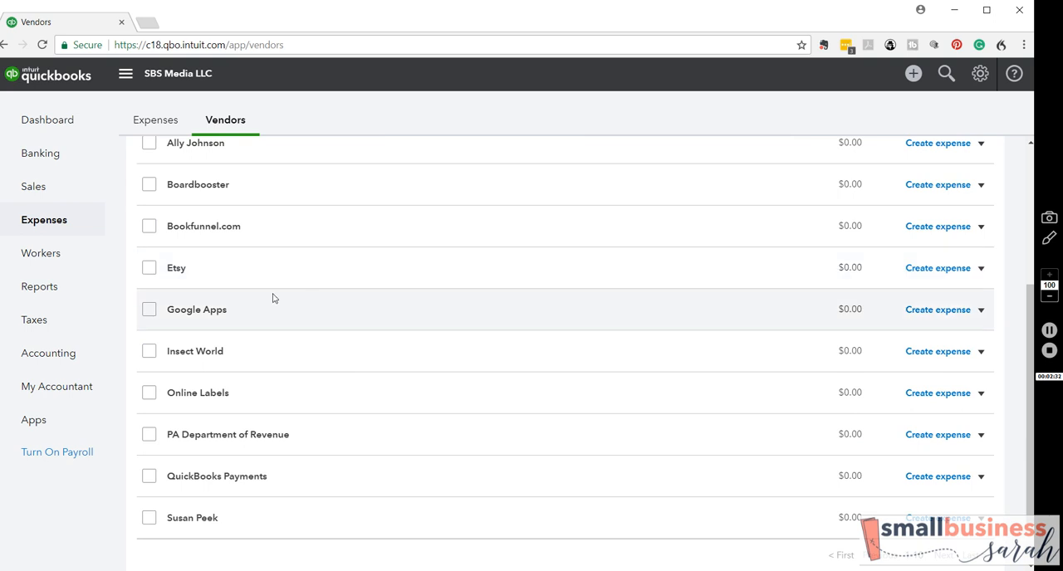
{"action": "mouse_move", "coordinate": [197, 309]}
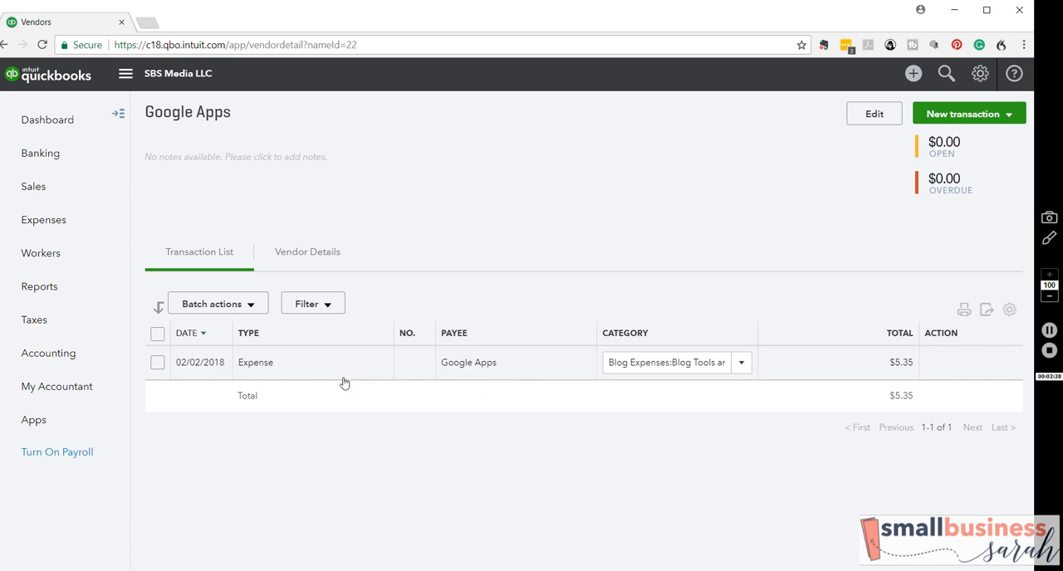
{"action": "mouse_move", "coordinate": [468, 428]}
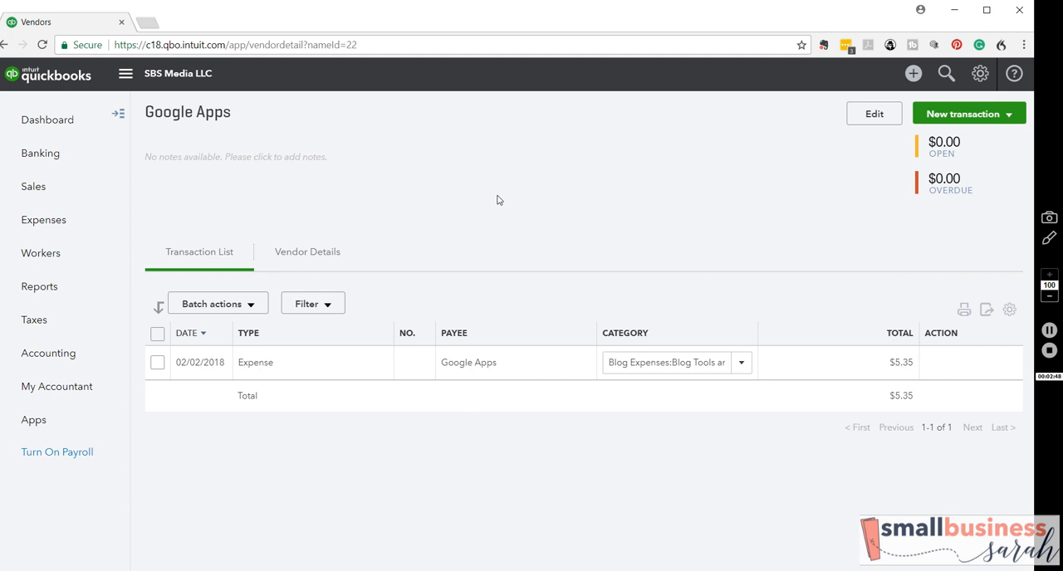
{"action": "mouse_move", "coordinate": [601, 226]}
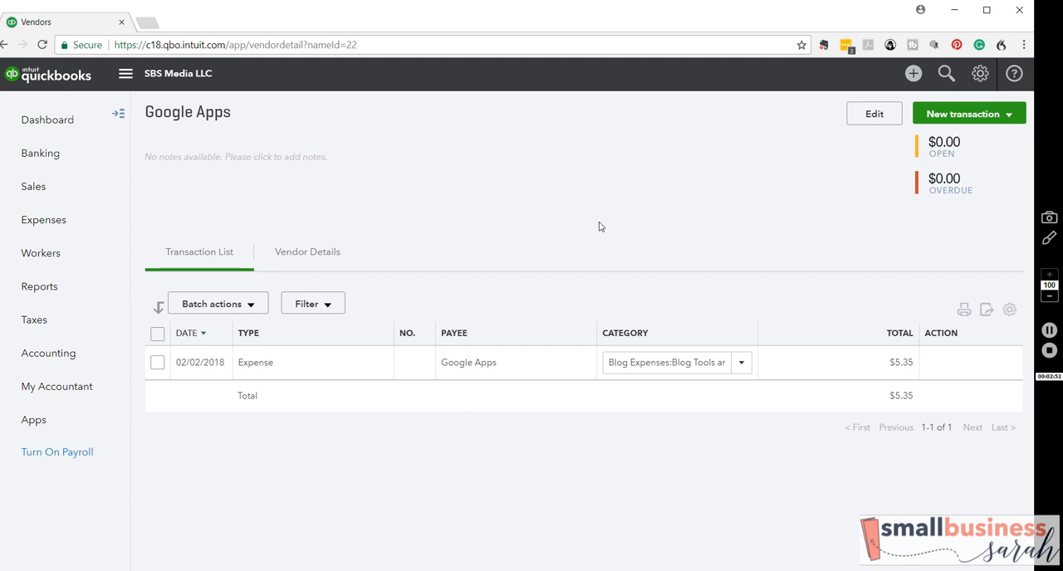
{"action": "mouse_move", "coordinate": [670, 204]}
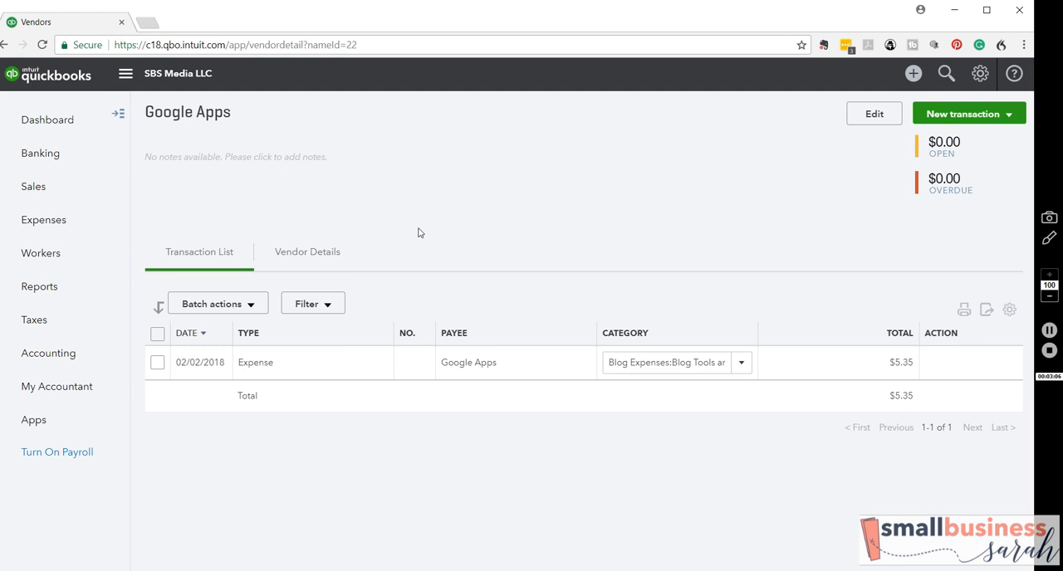
{"action": "mouse_move", "coordinate": [511, 361]}
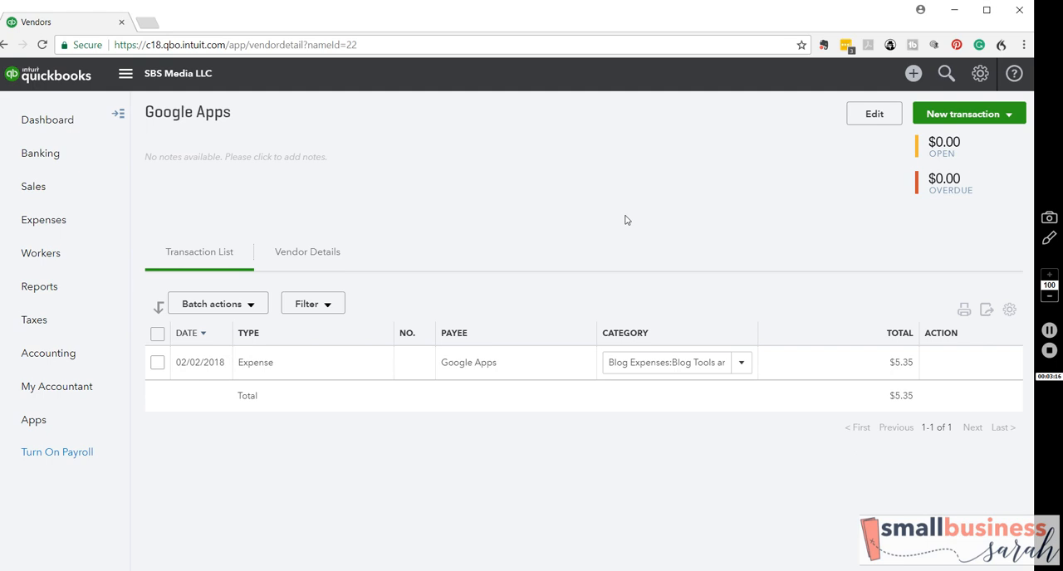
{"action": "mouse_move", "coordinate": [924, 508]}
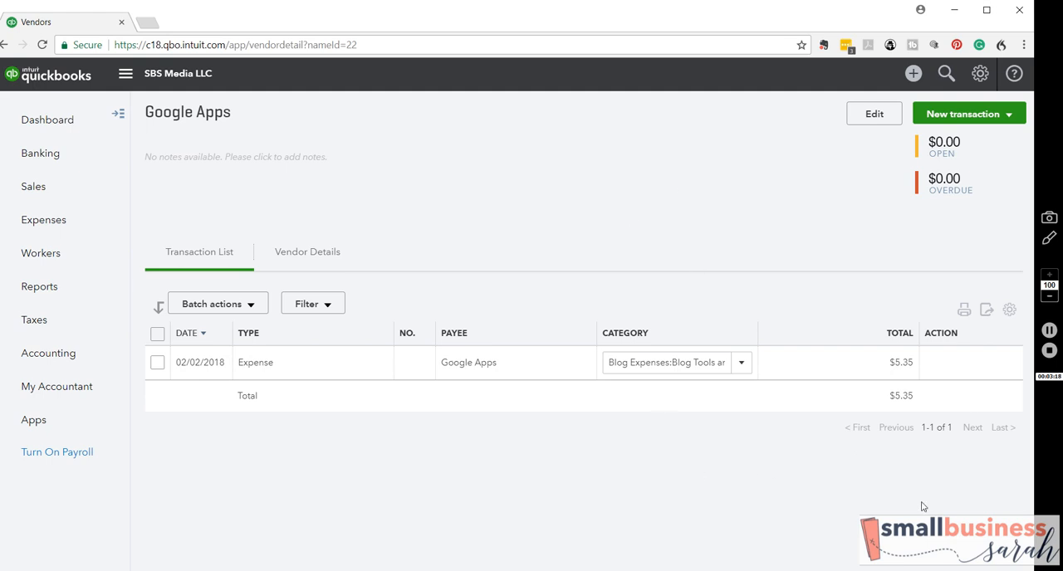